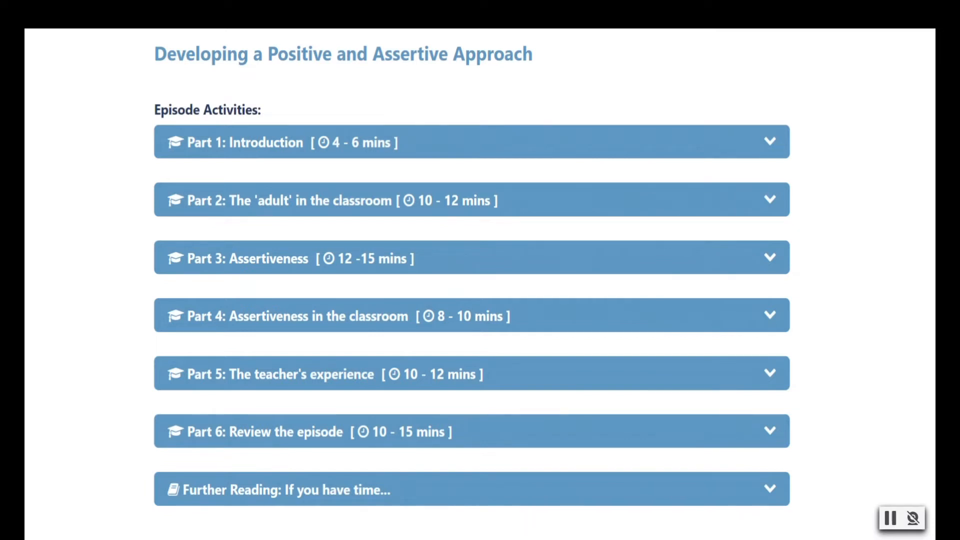
# - Expand the Part 2 accordion and move down through its tasks and embedded video clips
pyautogui.click(471, 200)
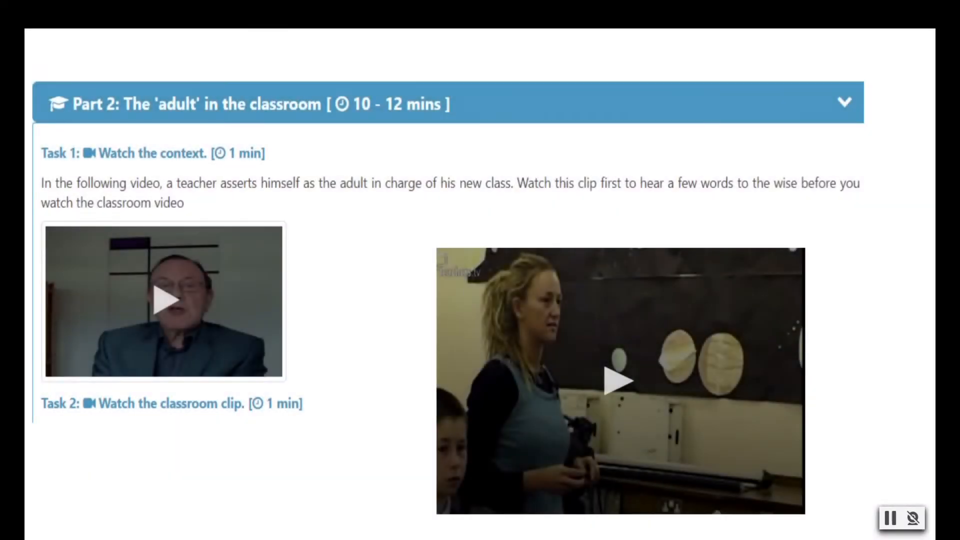
pyautogui.scroll(-3)
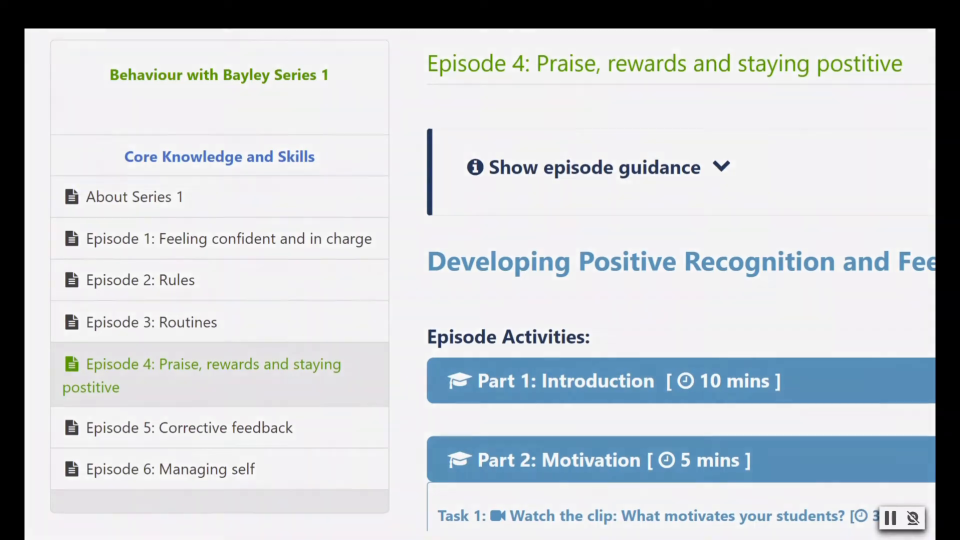
# - Scroll the Episode 4 page to its later parts and the sidebar Resources list
pyautogui.scroll(-3)
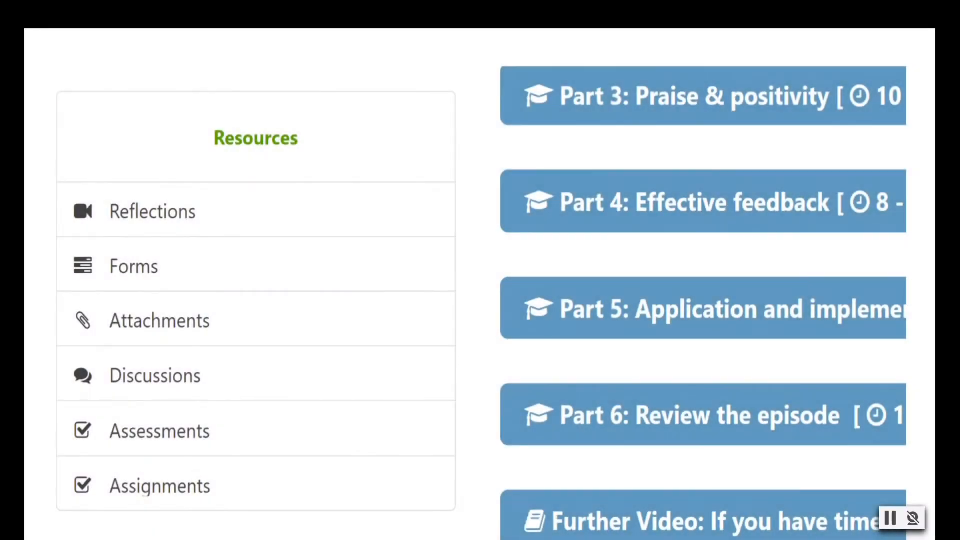